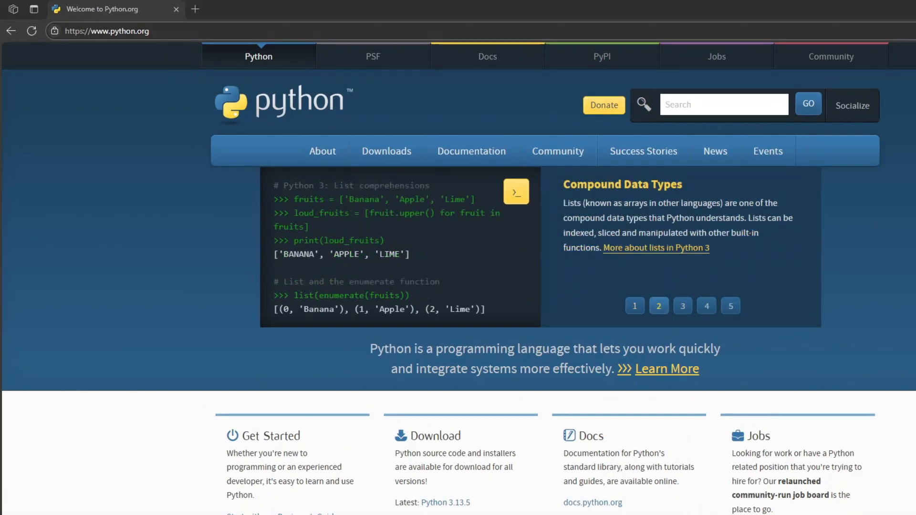
- Download the Python 3.13.5 64-bit Windows installer from python.org
{"action": "left_click", "coordinate": [386, 151]}
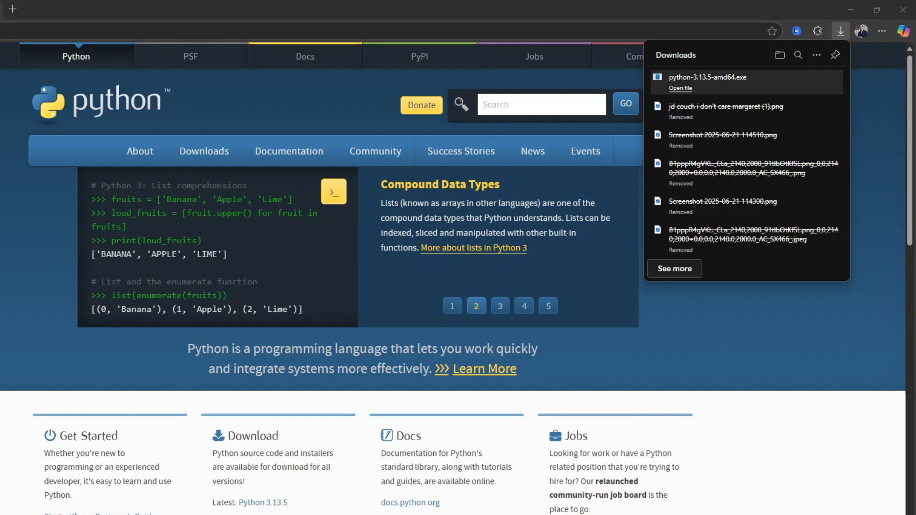
- Install Python 3.13.5 with 'Add python.exe to PATH' ticked, then close setup
{"action": "left_click", "coordinate": [680, 88]}
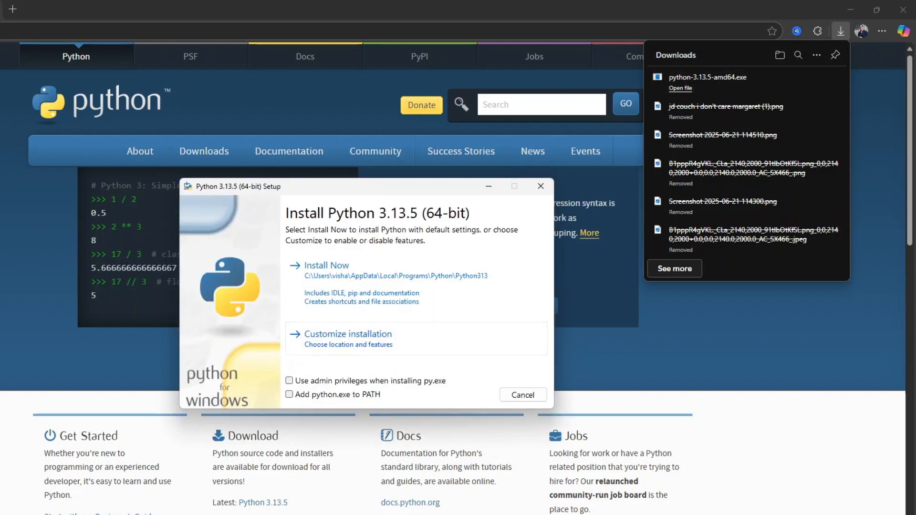
{"action": "left_click", "coordinate": [289, 395]}
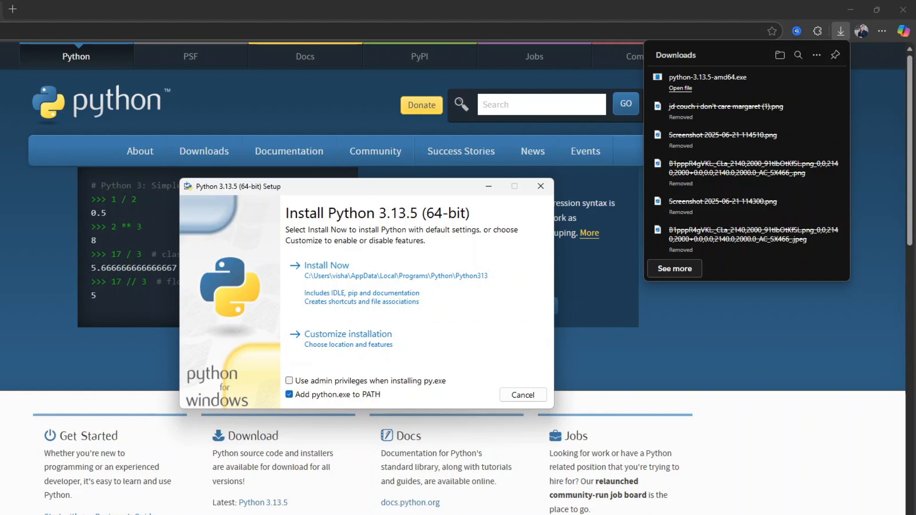
{"action": "left_click", "coordinate": [327, 265]}
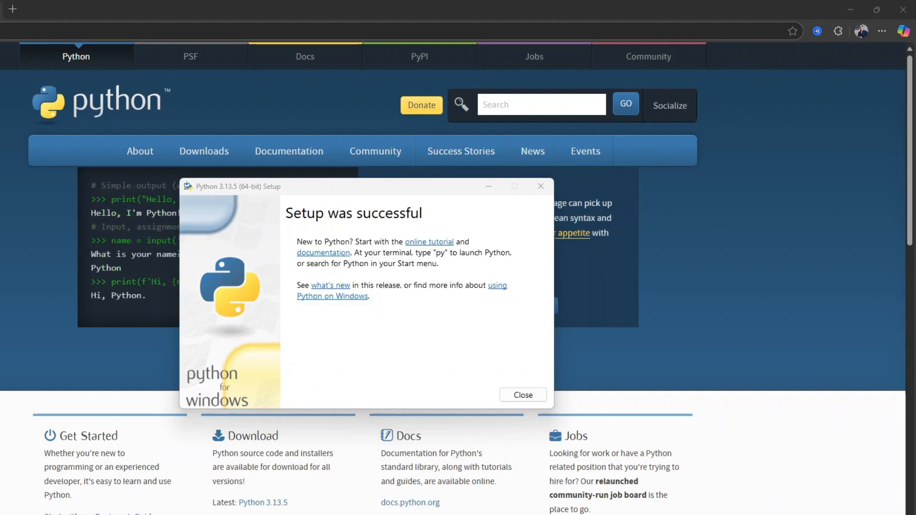
{"action": "left_click", "coordinate": [523, 394]}
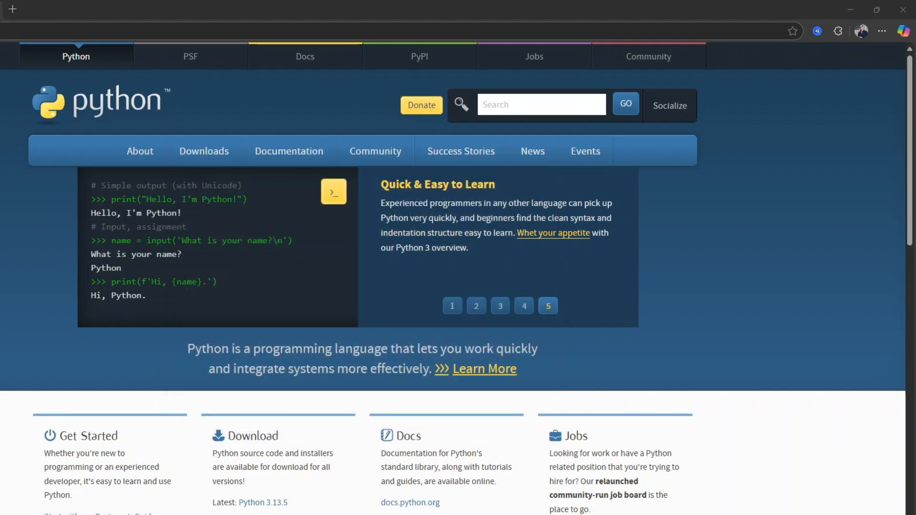
- Search 'cmd' from the Start menu and launch Command Prompt
{"action": "left_click", "coordinate": [353, 505]}
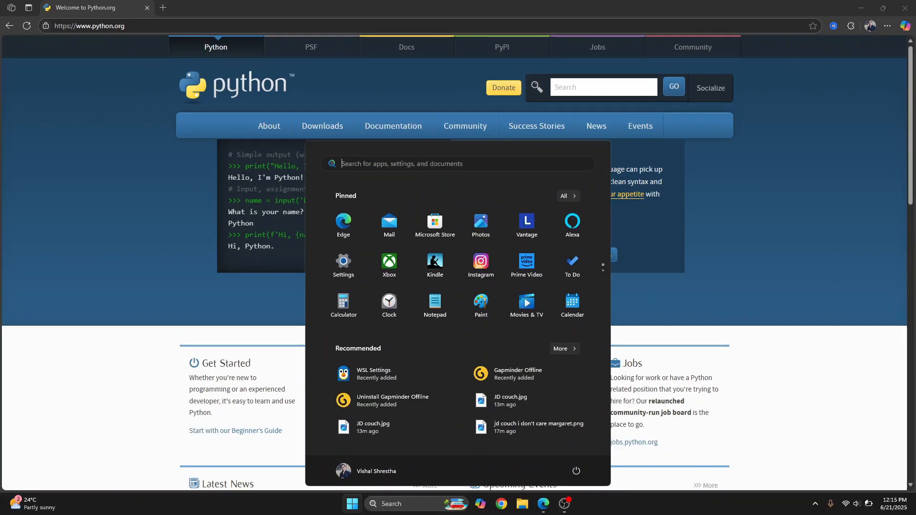
{"action": "type", "text": "cmd"}
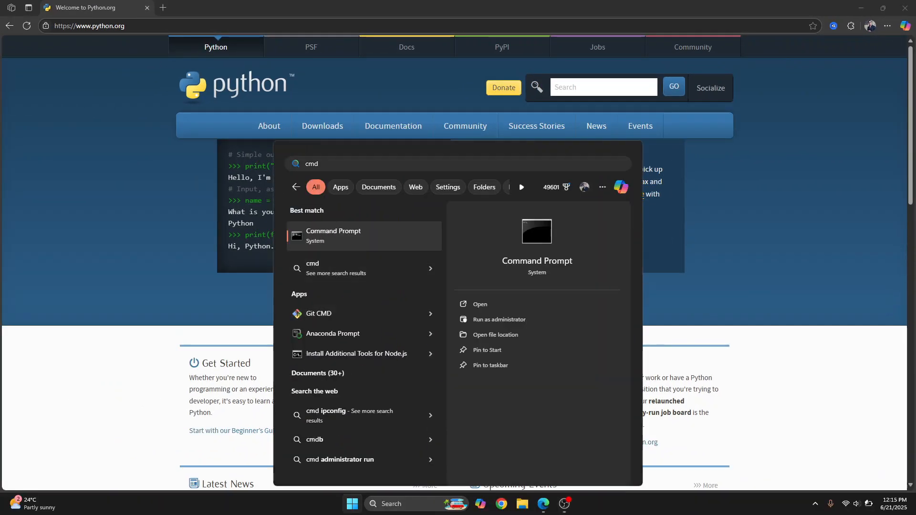
{"action": "left_click", "coordinate": [333, 236]}
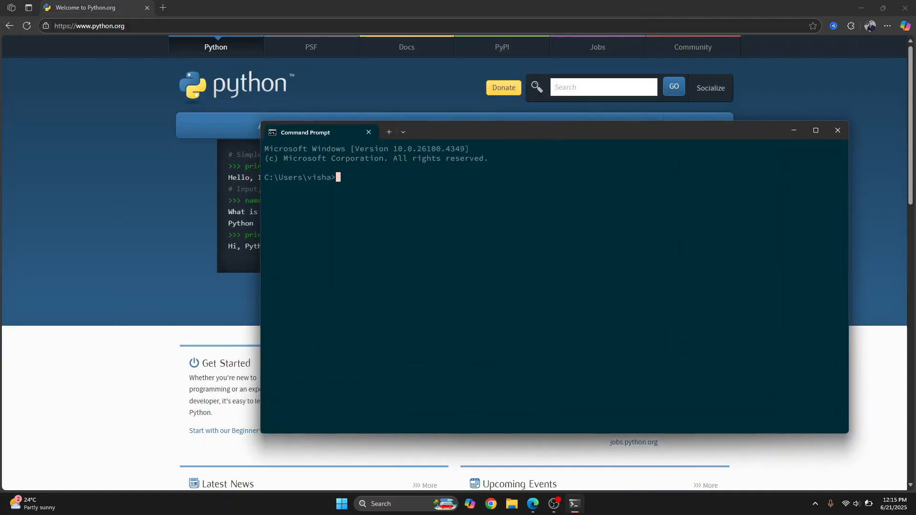
- Run python --version to confirm Python 3.13.5 is installed
{"action": "type", "text": "python --version"}
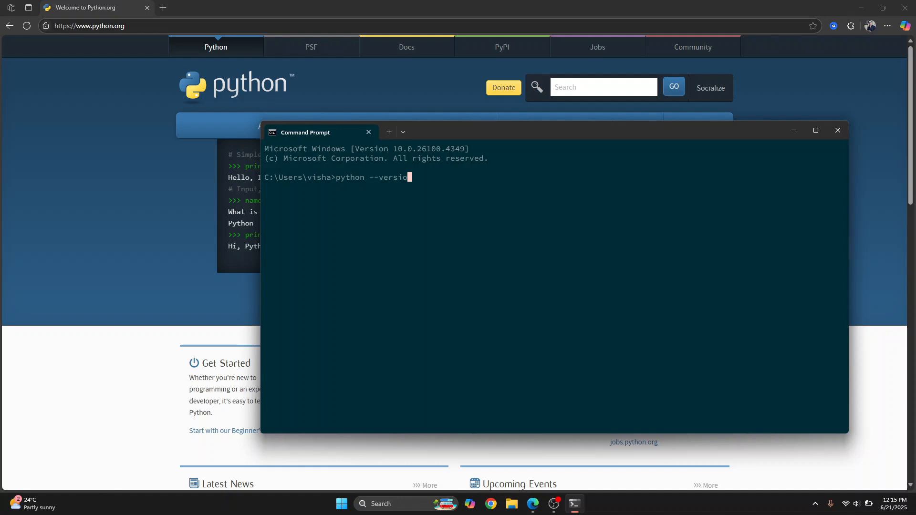
{"action": "key", "text": "Enter"}
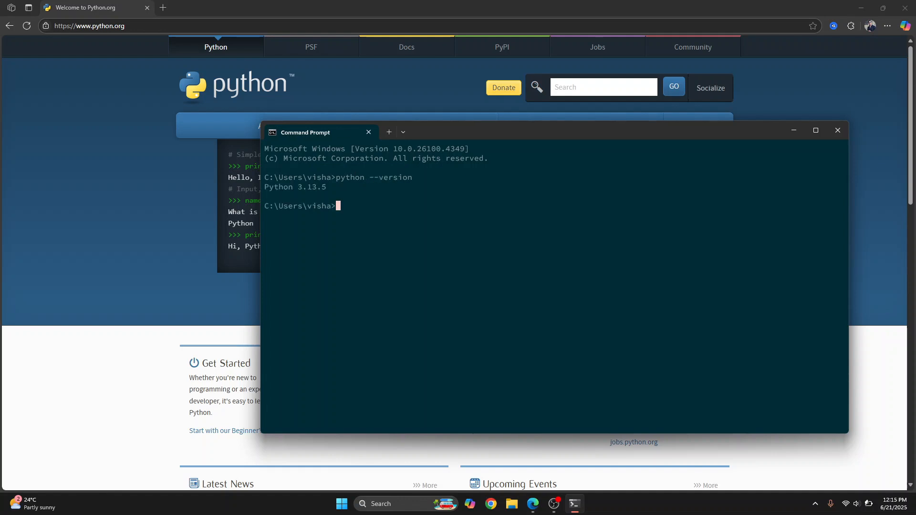
{"action": "double_click", "coordinate": [294, 187]}
{"action": "type", "text": "python"}
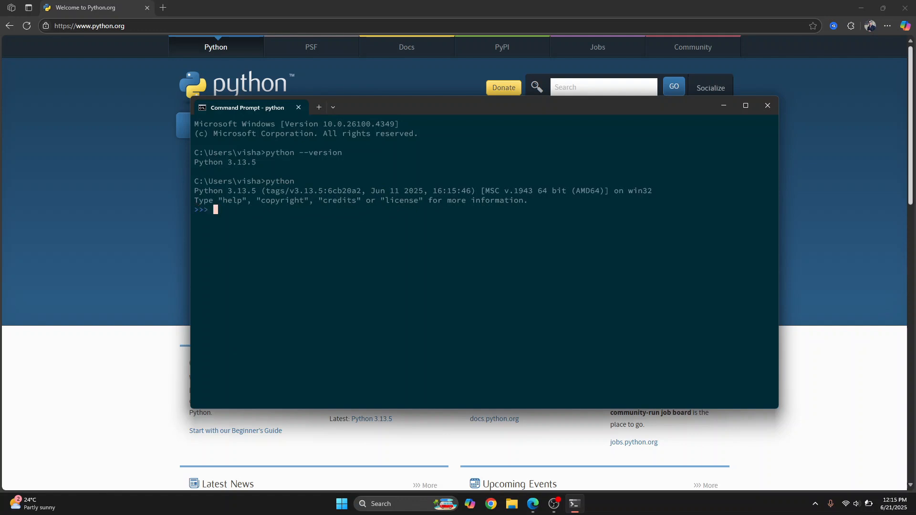
- In the Python REPL, assign a = 1 and b = 345, then print a+b (346)
{"action": "type", "text": "a = 1"}
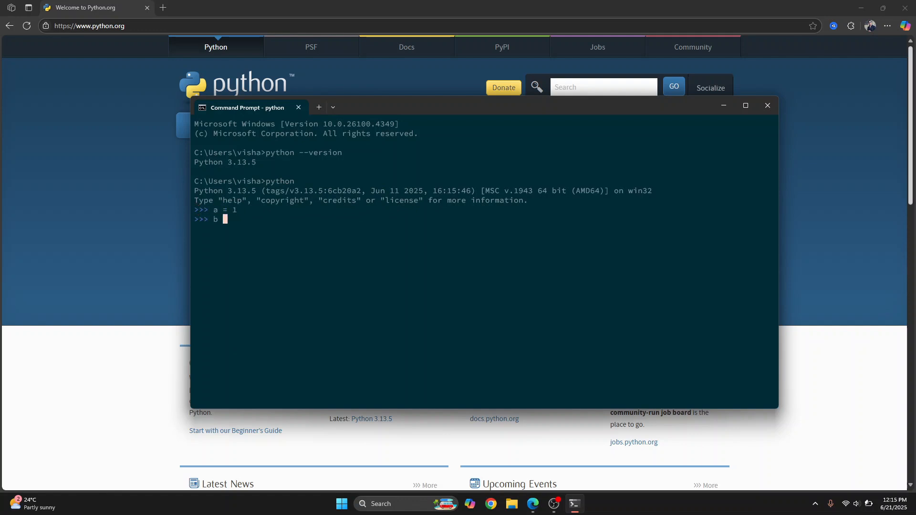
{"action": "type", "text": "= 345"}
{"action": "type", "text": "print"}
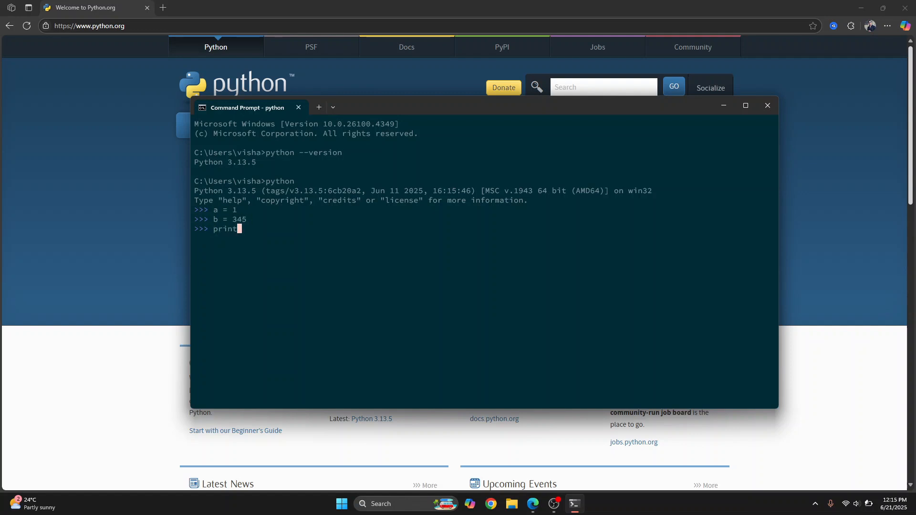
{"action": "type", "text": "(a+"}
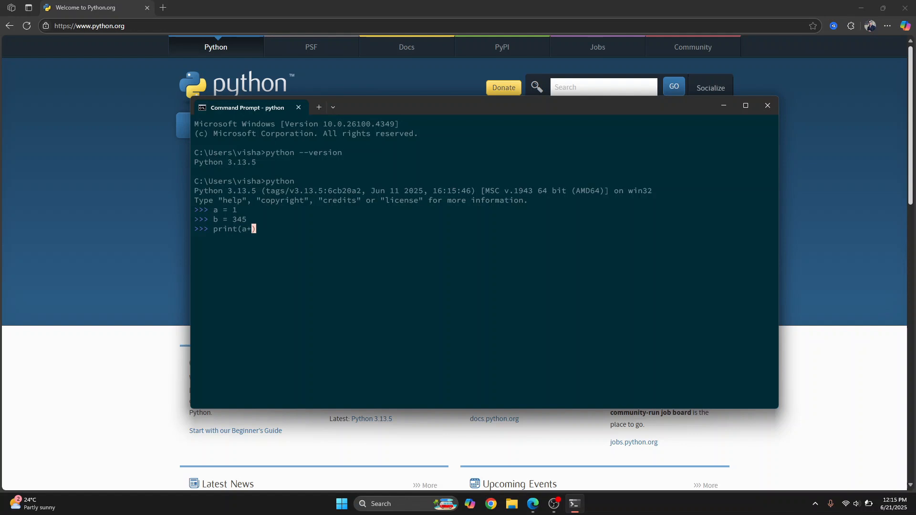
{"action": "key", "text": "Enter"}
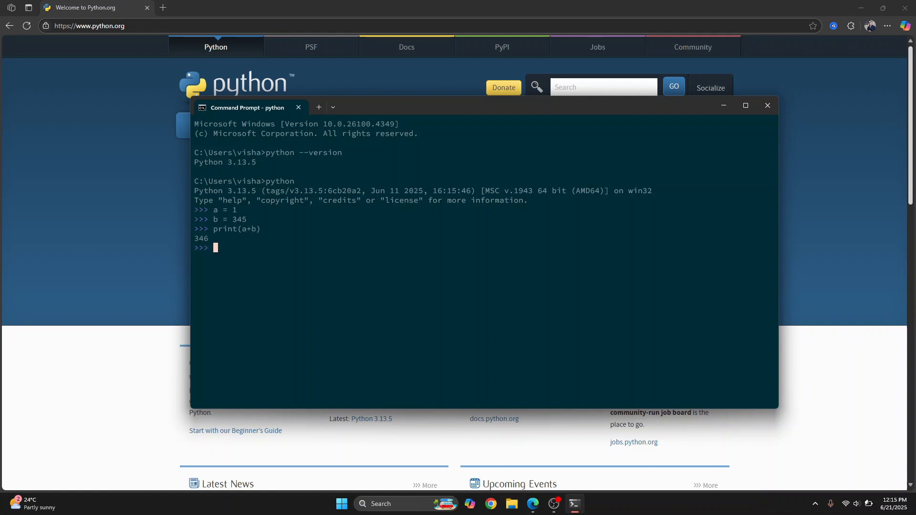